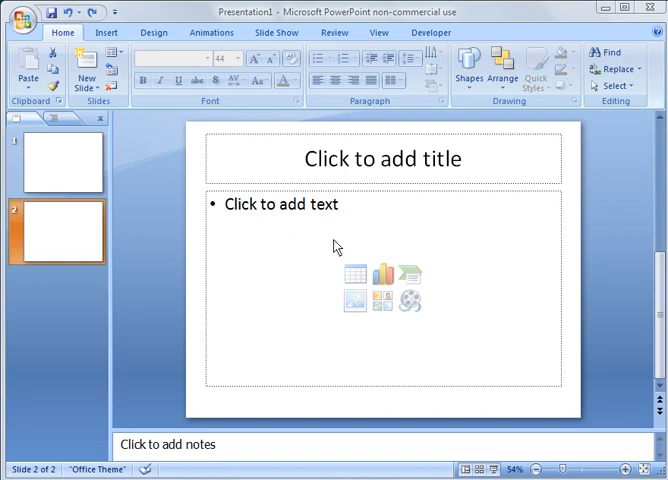
pyautogui.moveTo(384, 288)
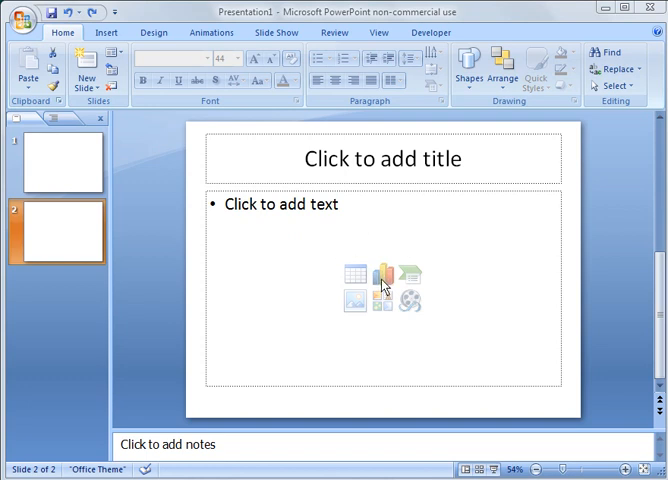
pyautogui.moveTo(384, 276)
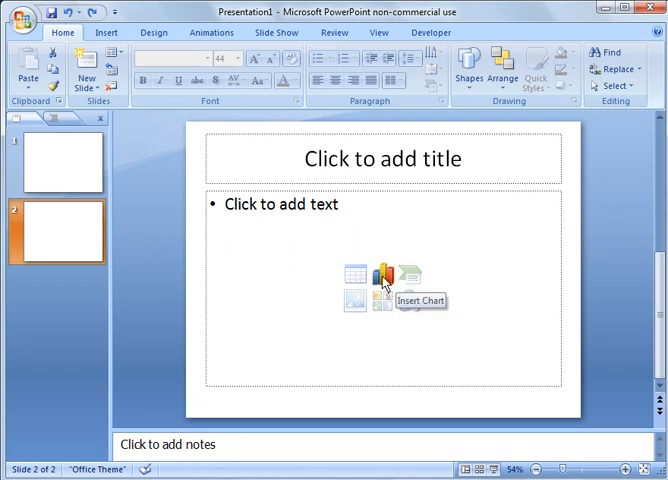
pyautogui.moveTo(106, 32)
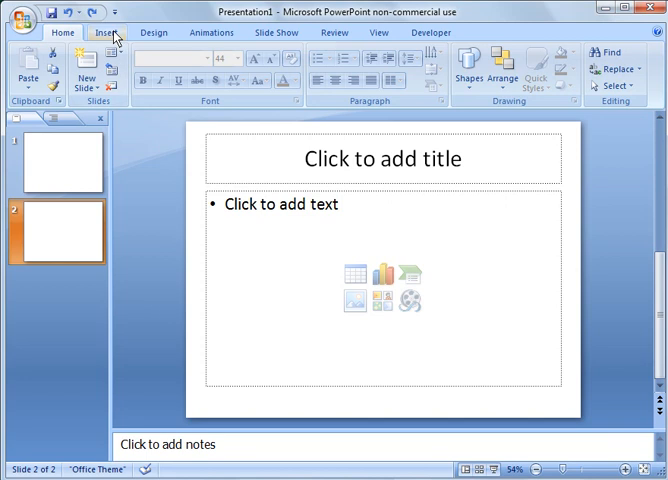
# Show the Insert ribbon options with slide 2 selected
pyautogui.click(106, 32)
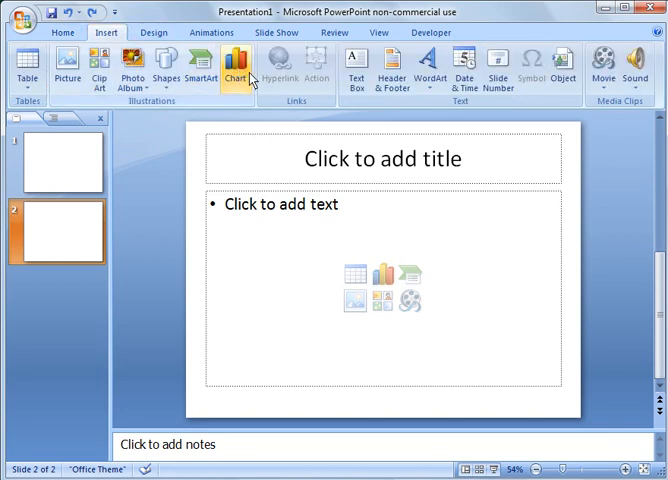
# Insert a Clustered Column chart after browsing the Line, Pie and Column chart types
pyautogui.click(62, 32)
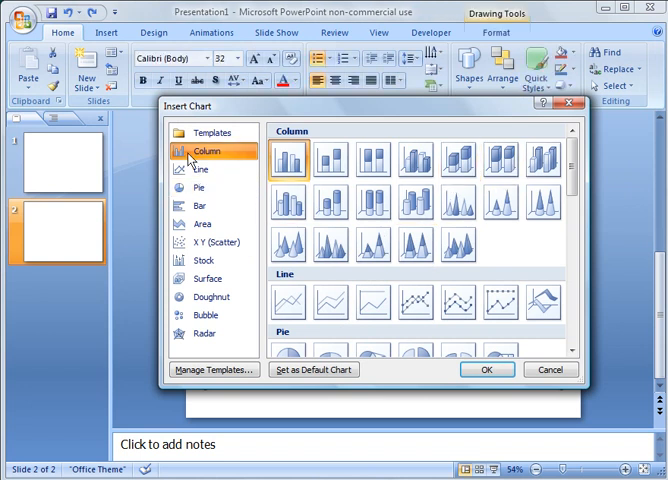
pyautogui.click(202, 170)
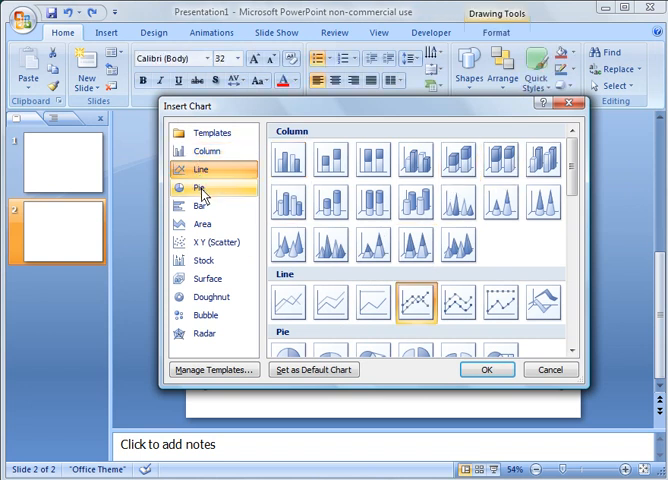
pyautogui.click(200, 152)
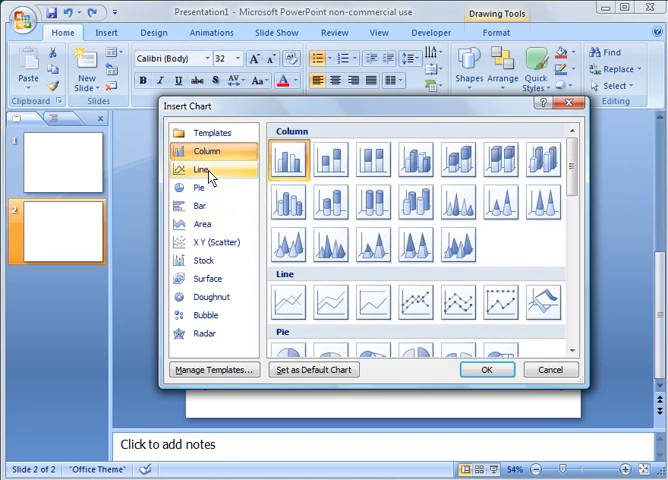
pyautogui.click(200, 188)
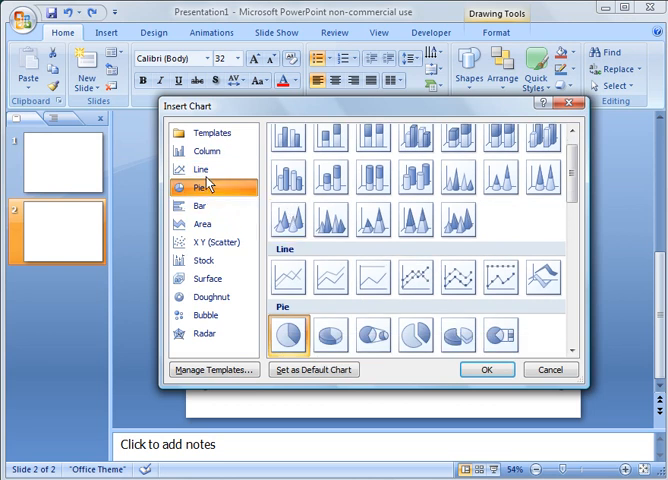
pyautogui.click(200, 150)
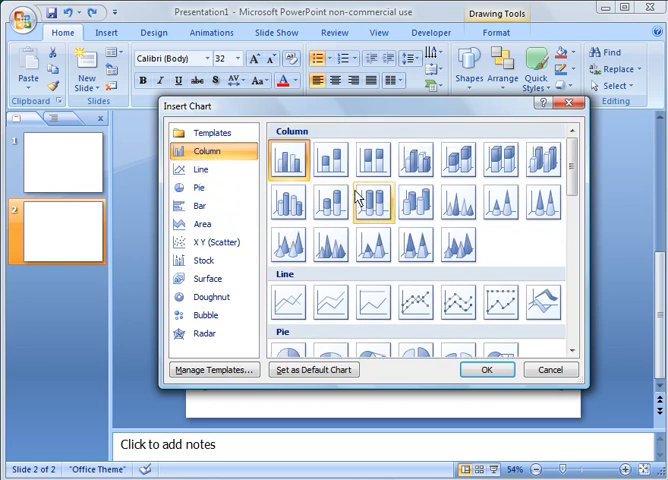
pyautogui.moveTo(288, 160)
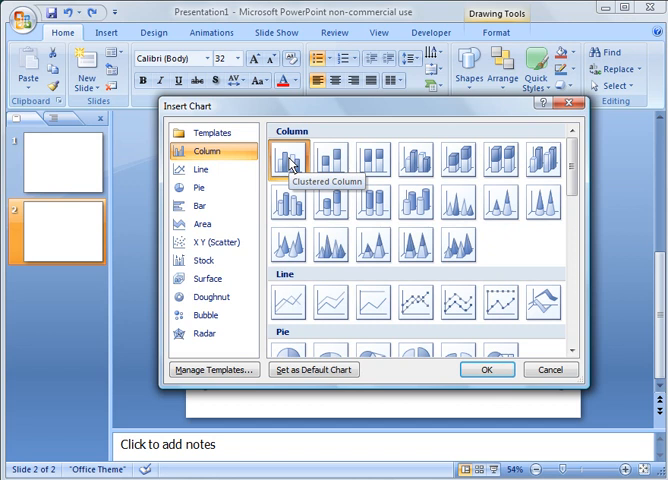
pyautogui.click(488, 370)
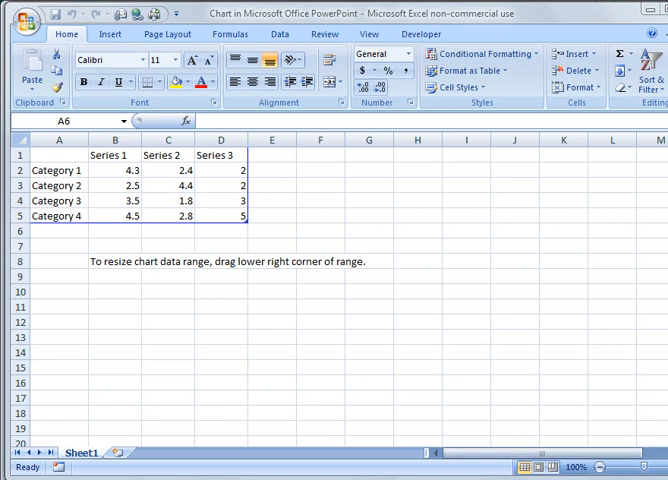
pyautogui.moveTo(476, 220)
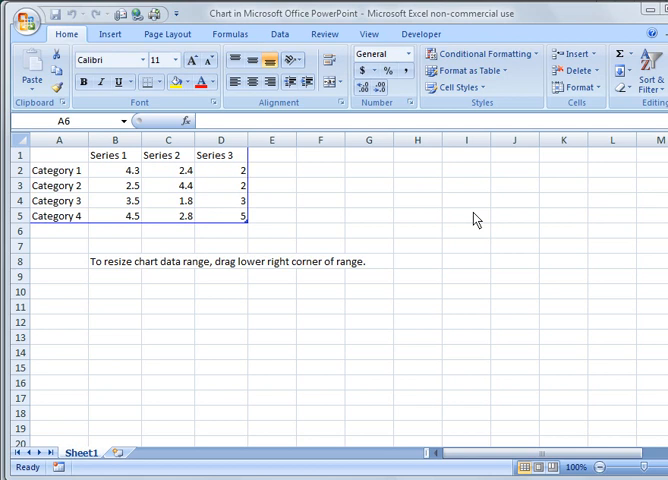
pyautogui.moveTo(422, 152)
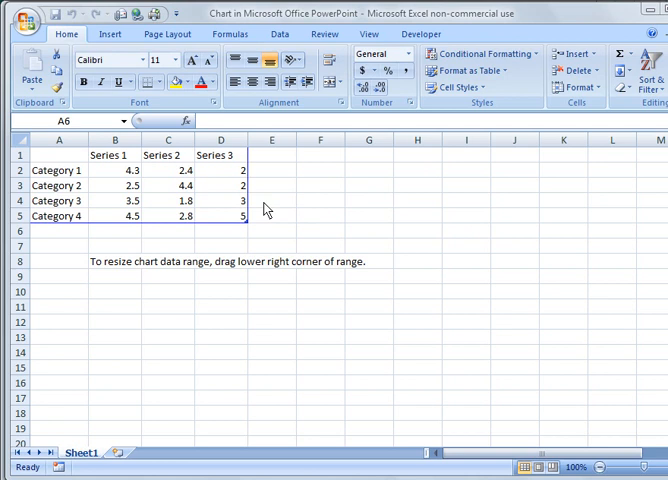
pyautogui.moveTo(68, 176)
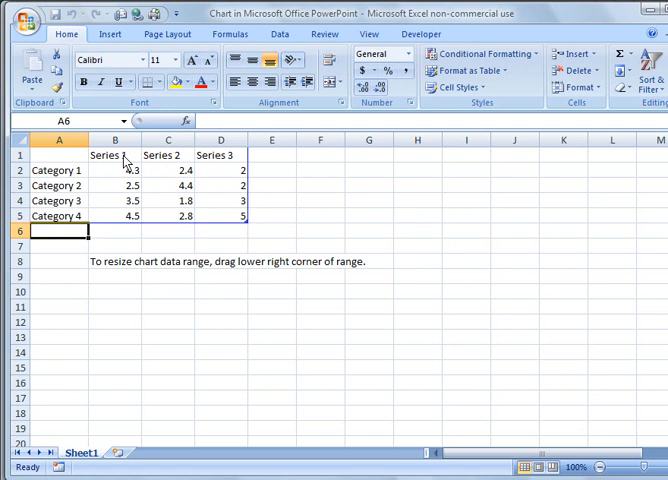
# Rename the series headings to Series A, B, C and enter 10, 8, 8, 6 for Series C
pyautogui.click(114, 156)
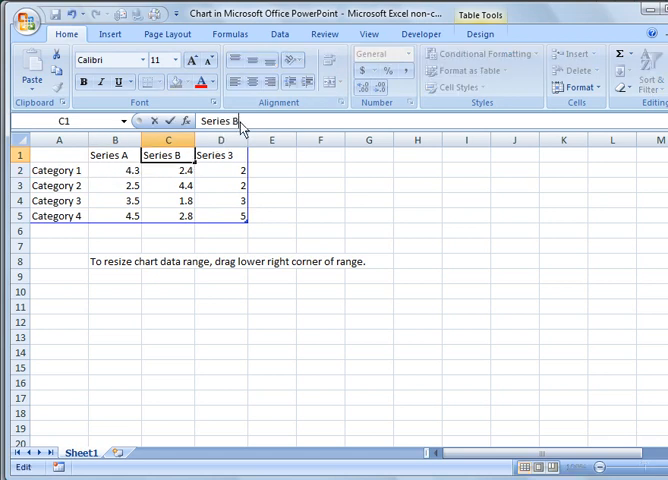
pyautogui.click(220, 154)
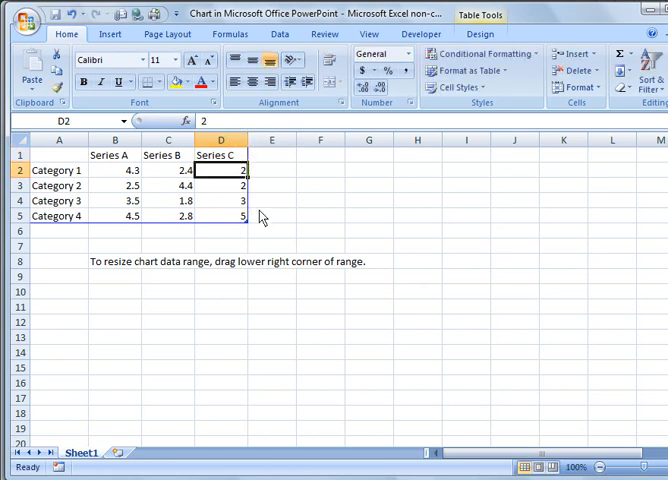
pyautogui.moveTo(188, 216)
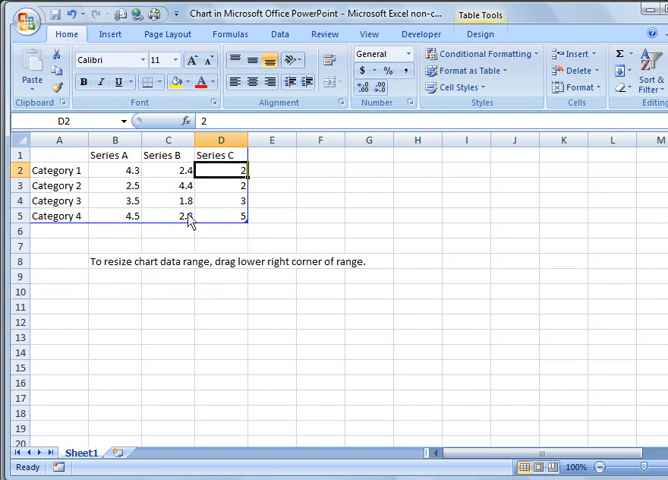
pyautogui.write('10')
pyautogui.click(222, 186)
pyautogui.write('8')
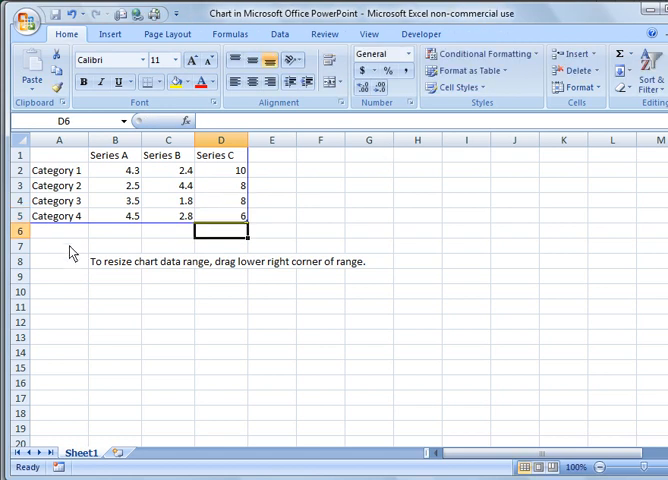
pyautogui.moveTo(144, 244)
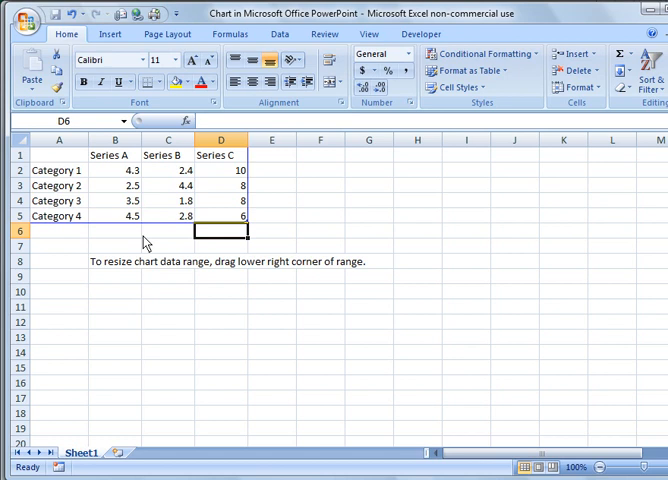
pyautogui.moveTo(142, 190)
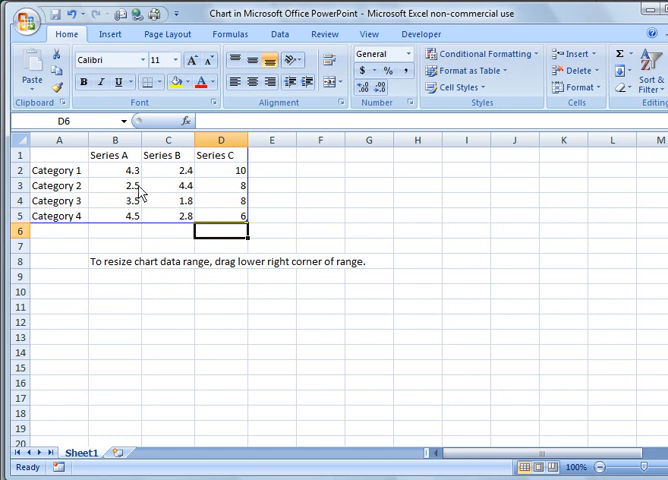
pyautogui.moveTo(142, 192)
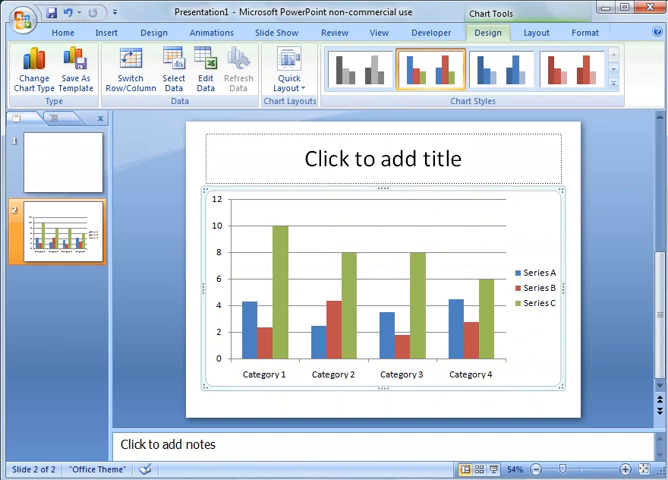
pyautogui.moveTo(428, 390)
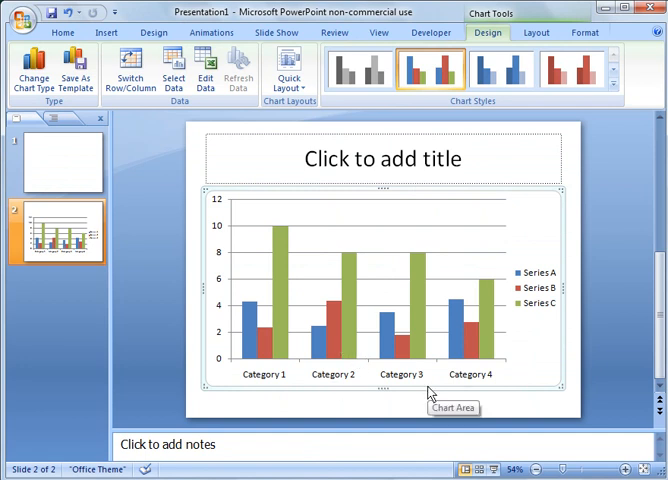
pyautogui.moveTo(548, 276)
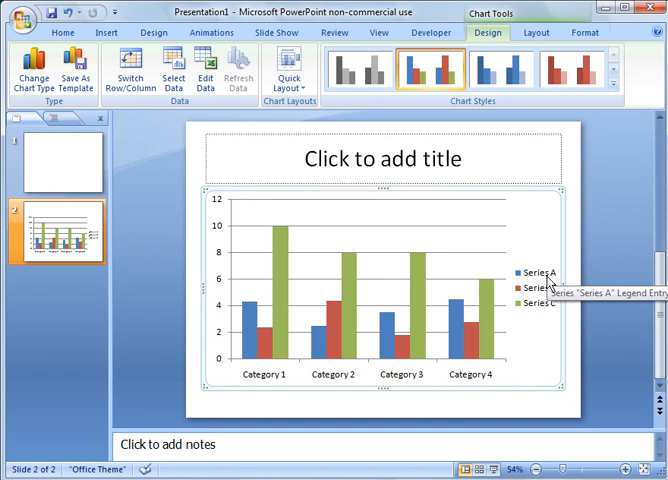
pyautogui.moveTo(550, 304)
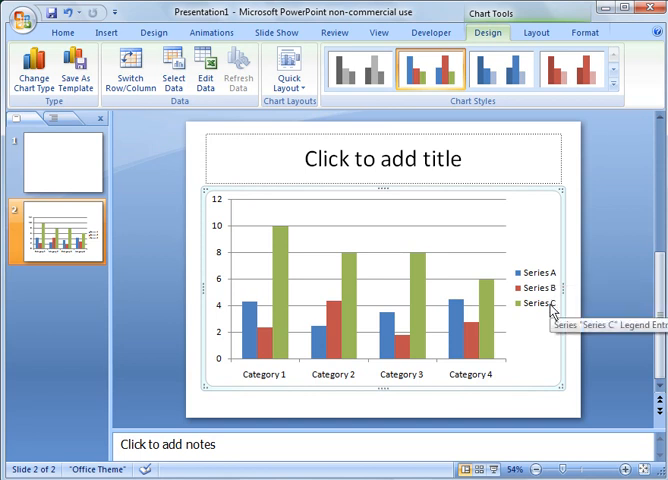
pyautogui.moveTo(266, 380)
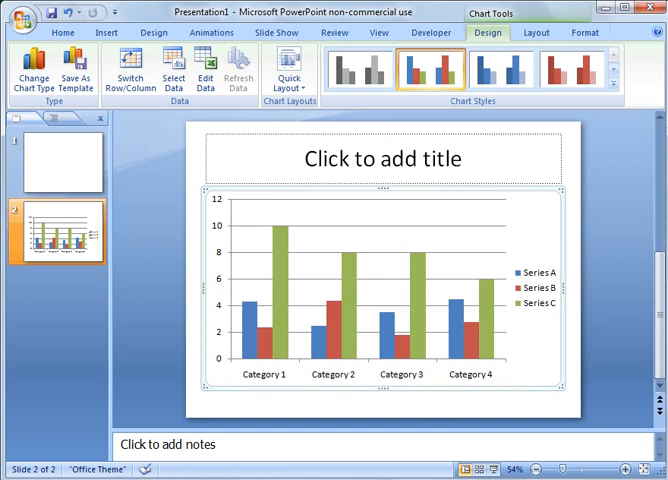
# Bring the chart's Excel data sheet back into view beside the updated column chart
pyautogui.click(204, 68)
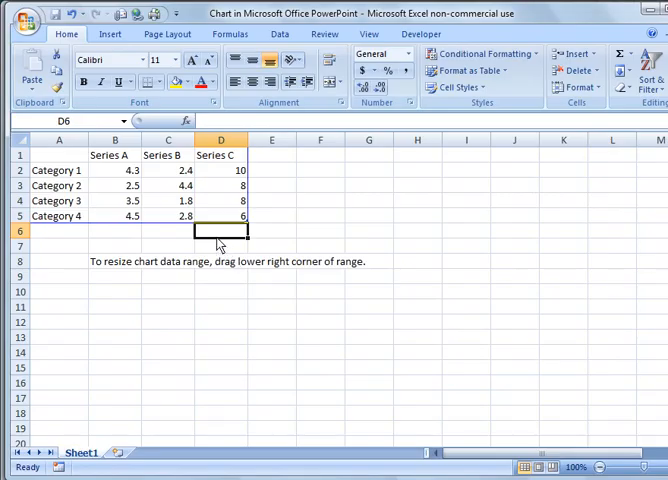
pyautogui.moveTo(78, 178)
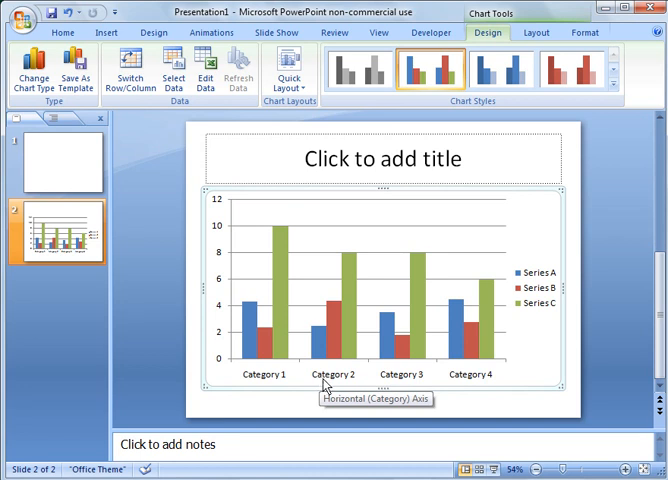
pyautogui.moveTo(370, 262)
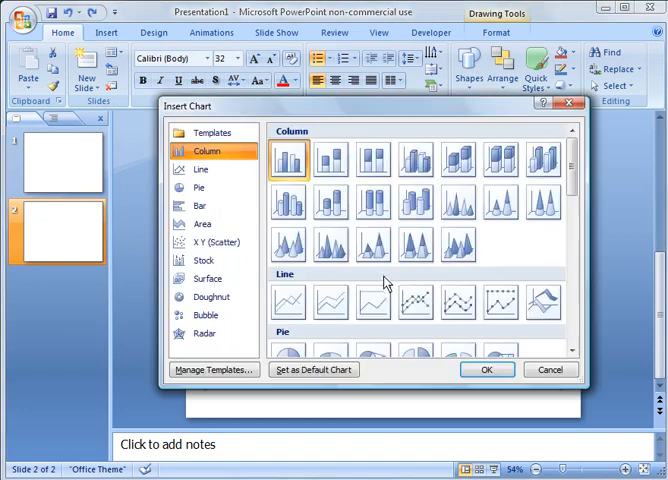
# Scroll the slide to review the newly inserted Sales chart area
pyautogui.scroll(-3)
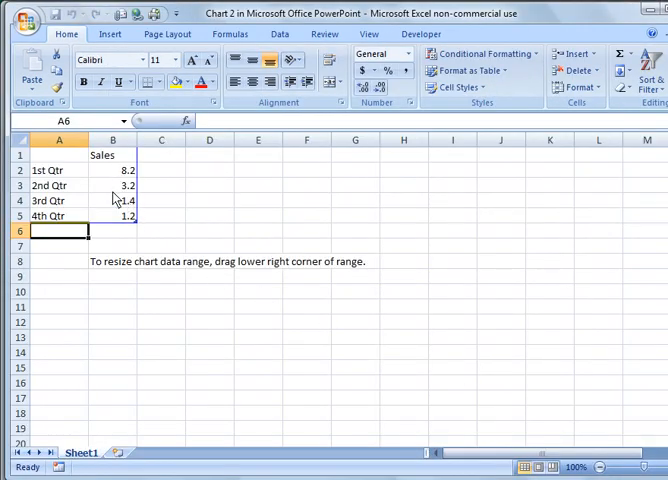
pyautogui.moveTo(116, 220)
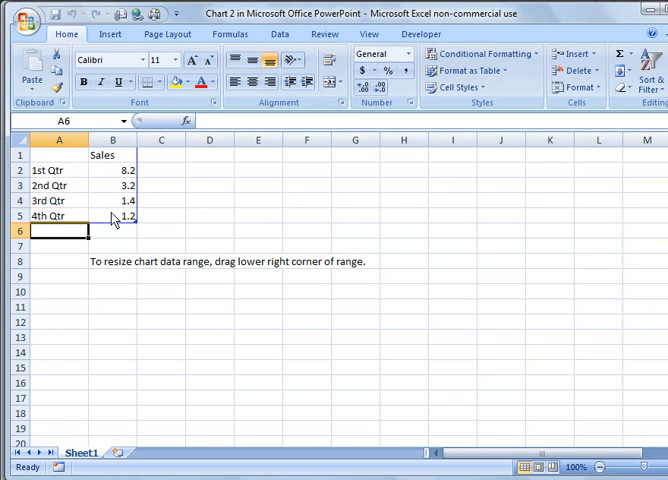
pyautogui.moveTo(112, 218)
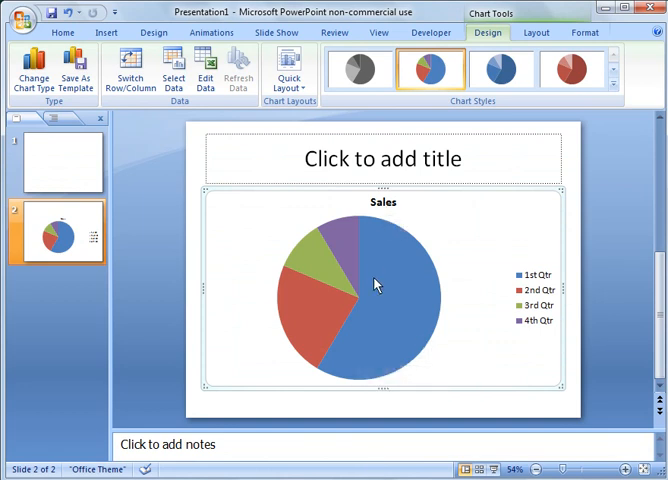
pyautogui.moveTo(530, 332)
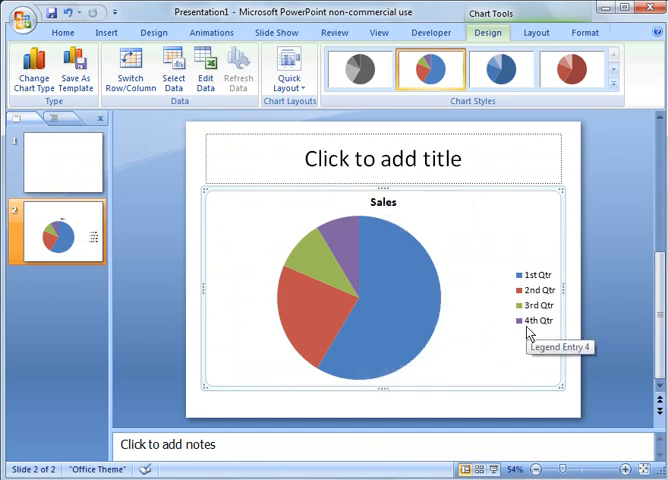
pyautogui.moveTo(468, 260)
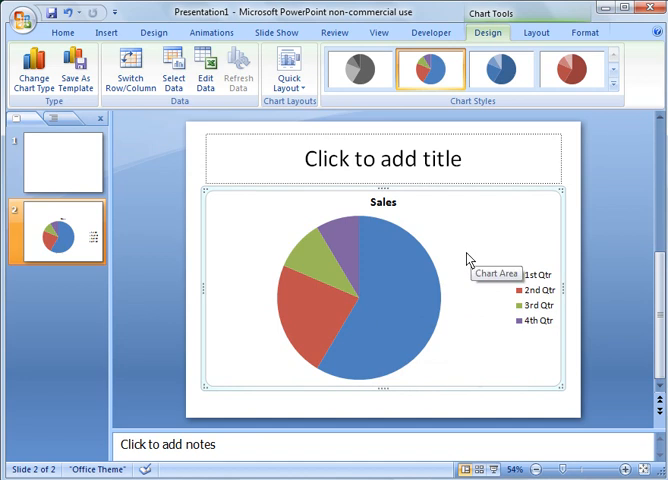
pyautogui.moveTo(450, 208)
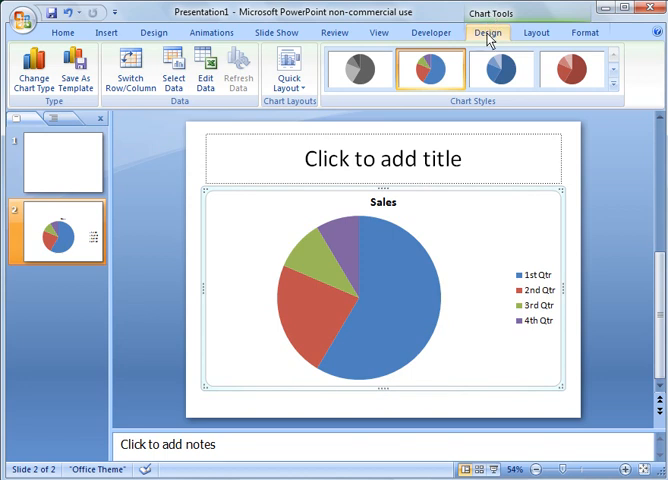
pyautogui.moveTo(492, 38)
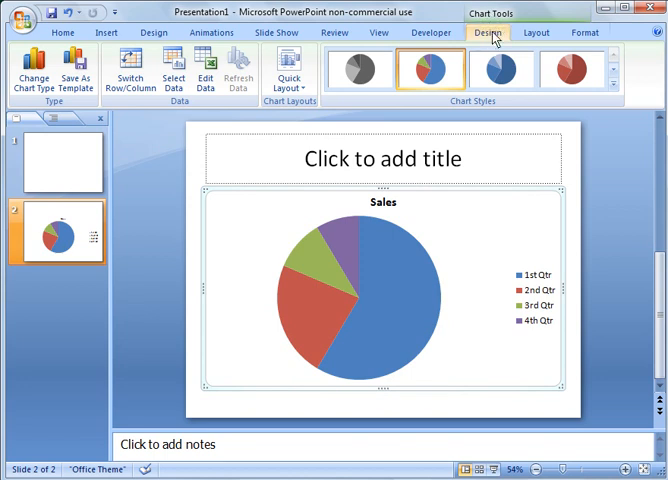
pyautogui.moveTo(318, 82)
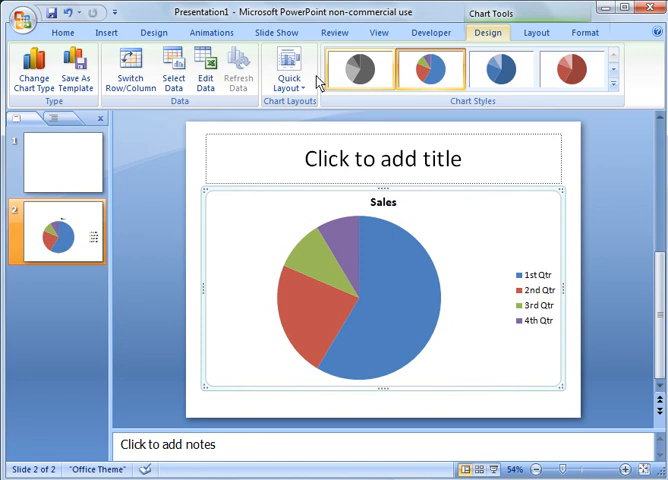
pyautogui.moveTo(204, 70)
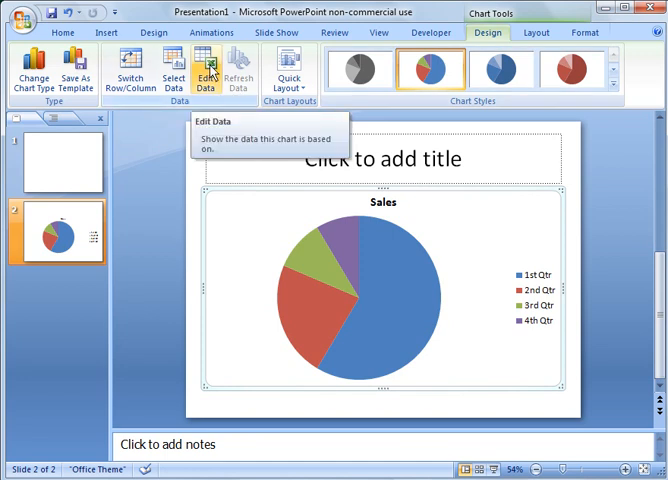
pyautogui.click(204, 72)
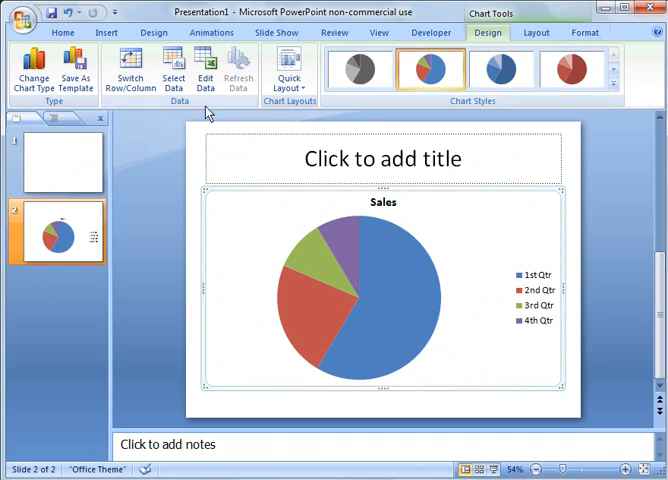
pyautogui.moveTo(172, 70)
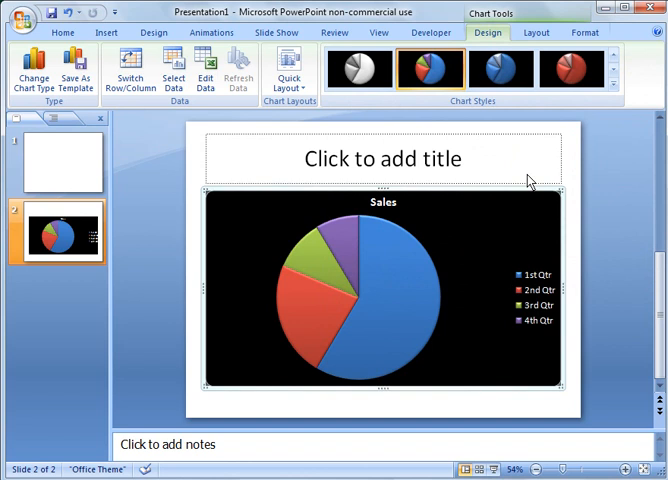
pyautogui.moveTo(518, 256)
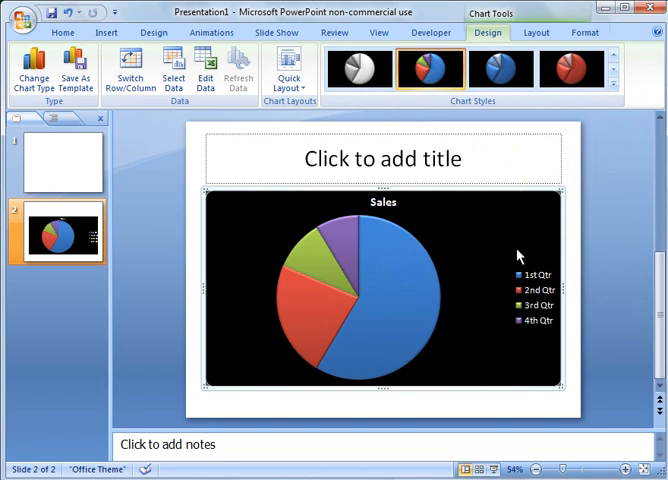
pyautogui.moveTo(428, 244)
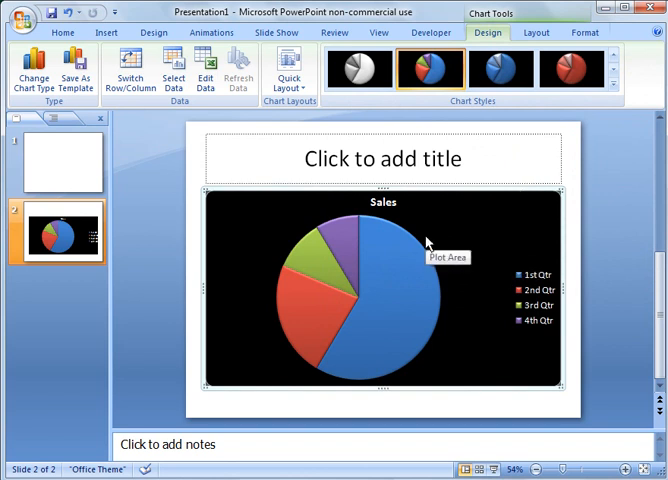
pyautogui.moveTo(368, 272)
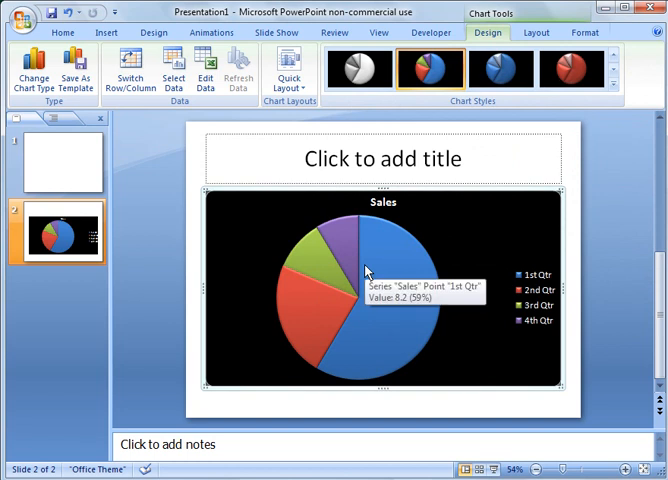
# Show the slice values 8.2, 3.2, 1.4 and 1.2 as data labels on the Sales pie chart
pyautogui.click(536, 32)
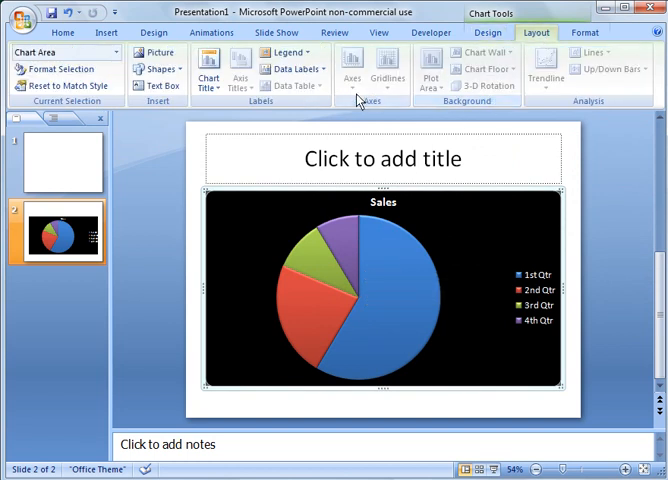
pyautogui.moveTo(292, 68)
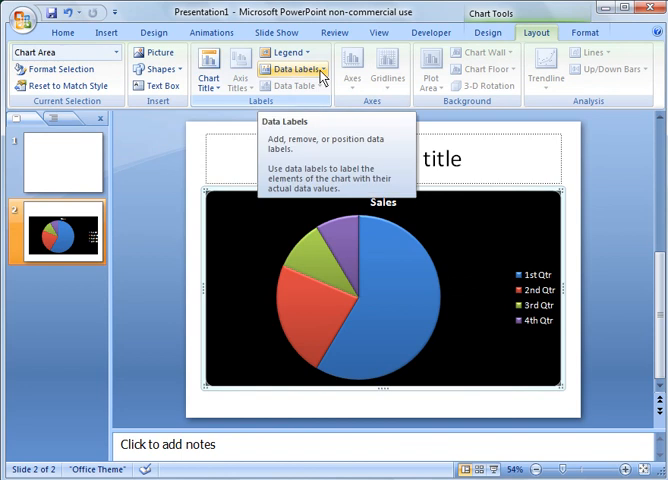
pyautogui.click(290, 68)
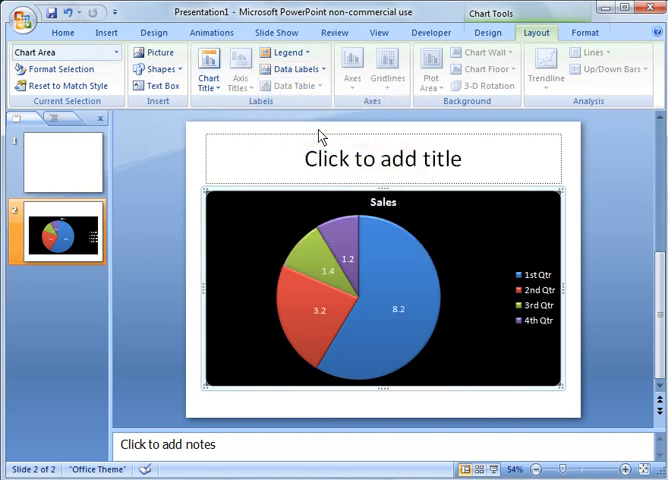
pyautogui.moveTo(384, 236)
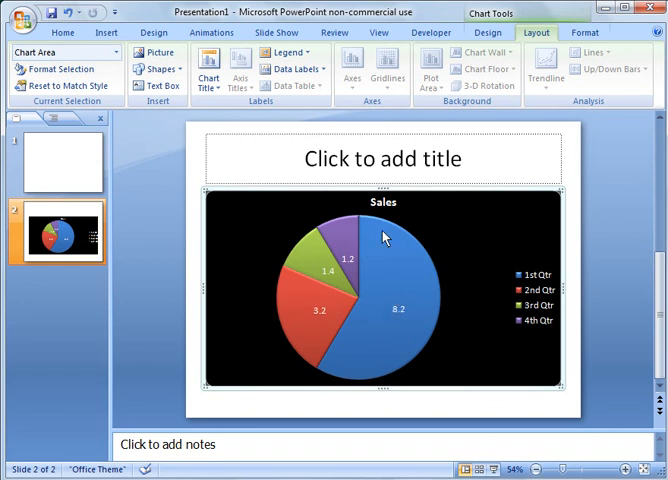
pyautogui.click(292, 68)
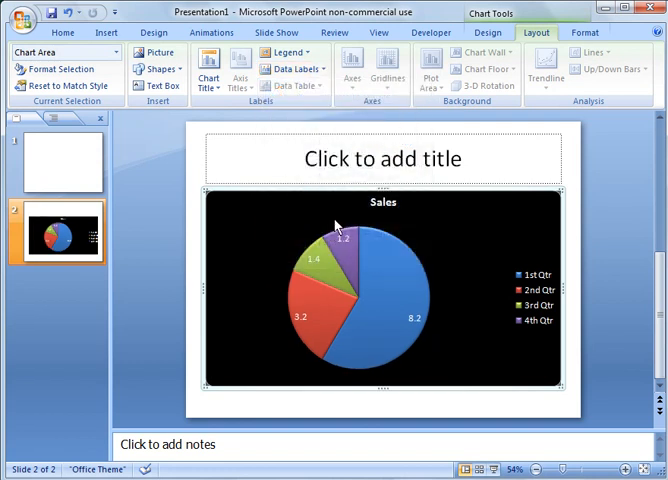
pyautogui.moveTo(356, 212)
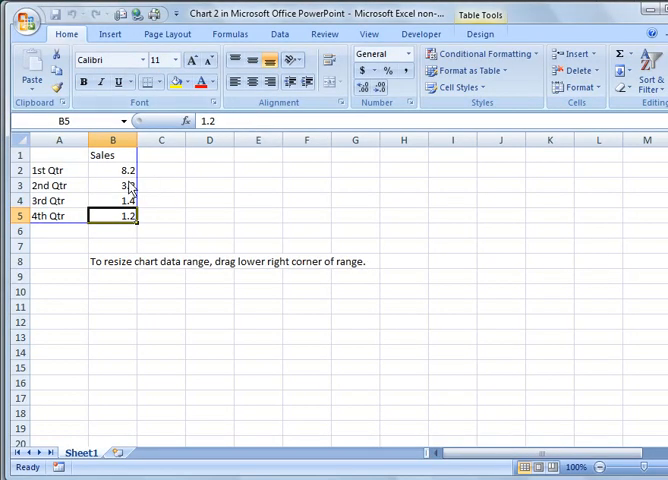
# Format the four Sales values B2:B5 as Currency and close the data sheet
pyautogui.click(112, 170)
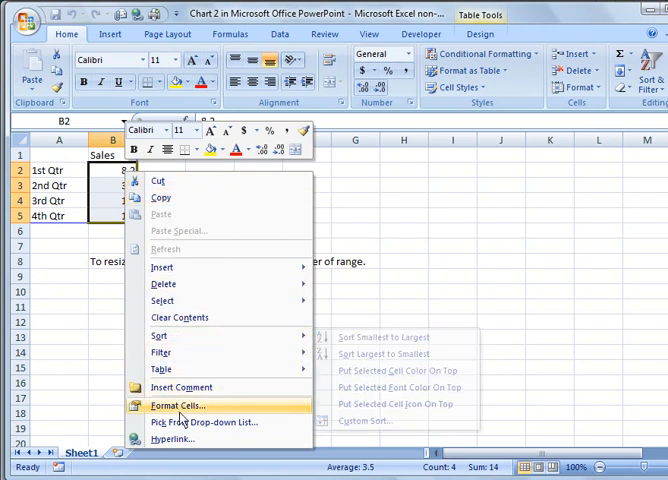
pyautogui.click(176, 404)
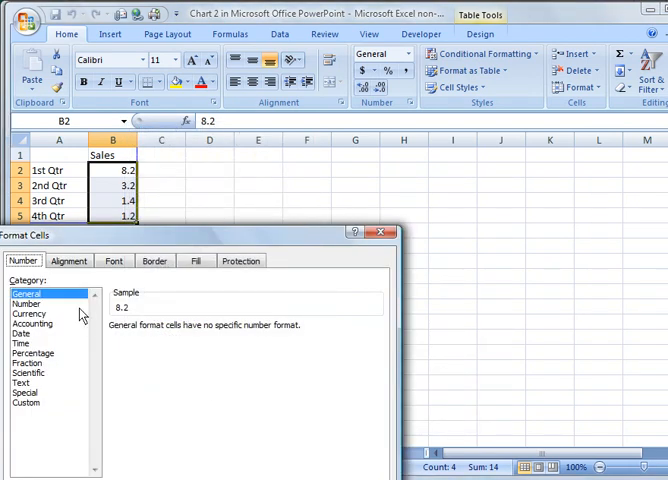
pyautogui.click(30, 314)
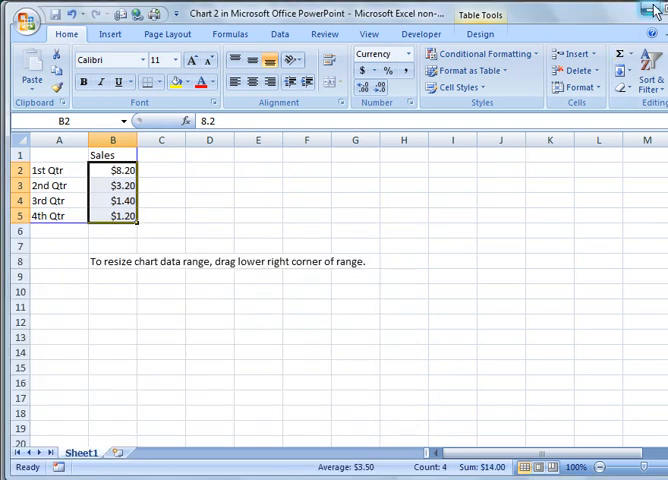
pyautogui.click(656, 8)
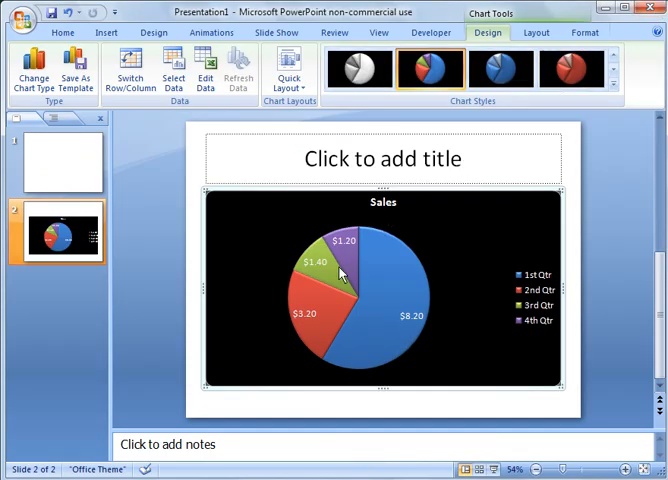
pyautogui.moveTo(340, 284)
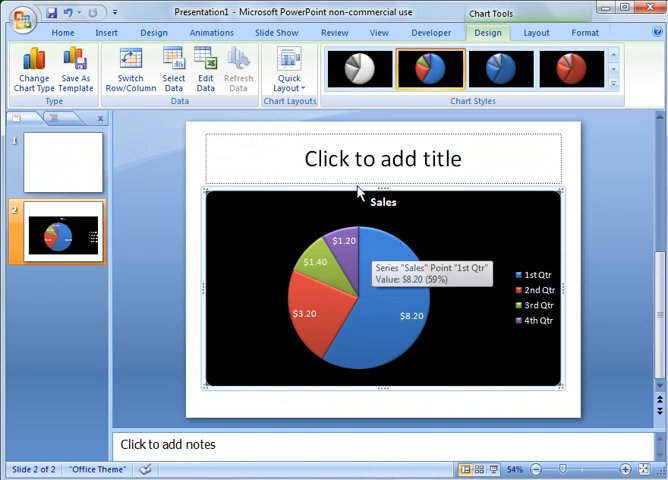
# Try the legend below the pie chart, then show it at the right
pyautogui.click(536, 32)
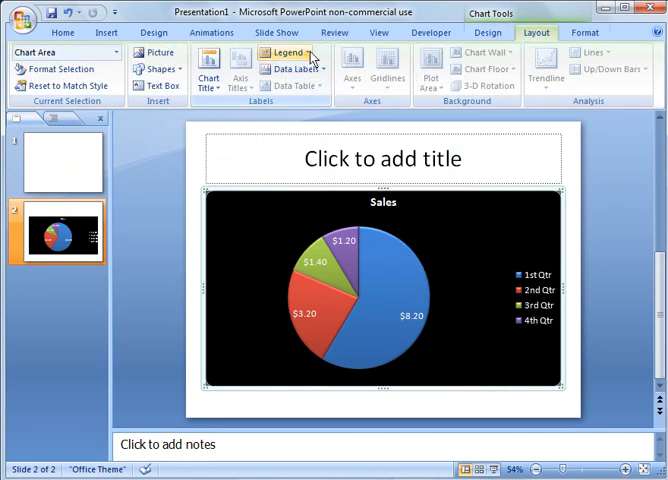
pyautogui.click(288, 52)
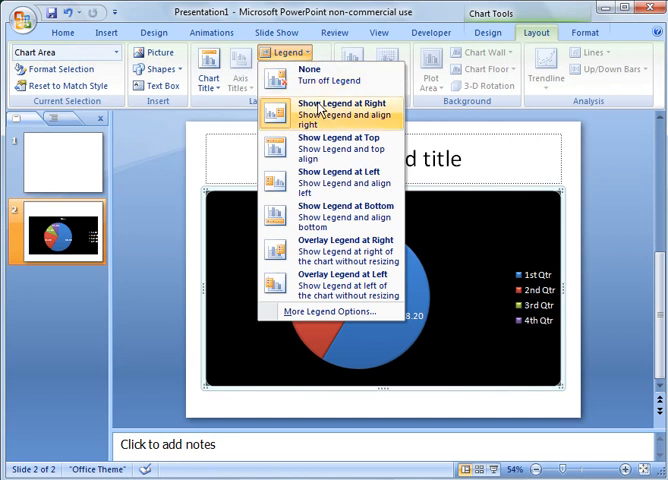
pyautogui.moveTo(320, 144)
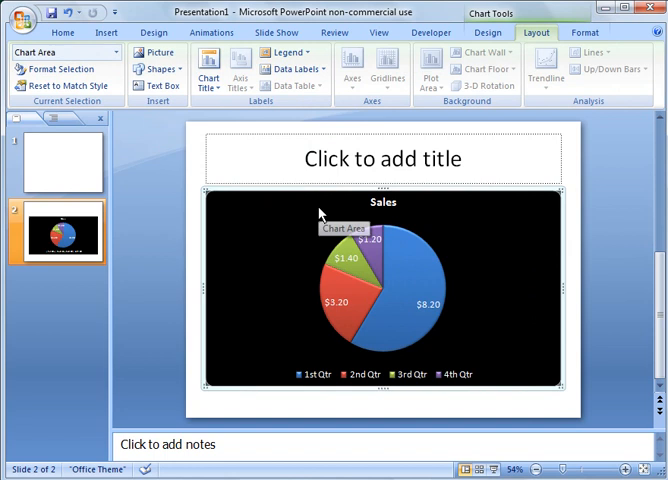
pyautogui.moveTo(288, 68)
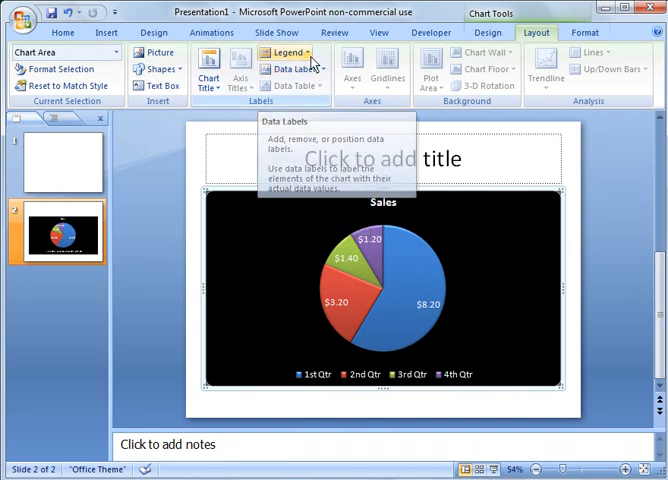
pyautogui.click(284, 52)
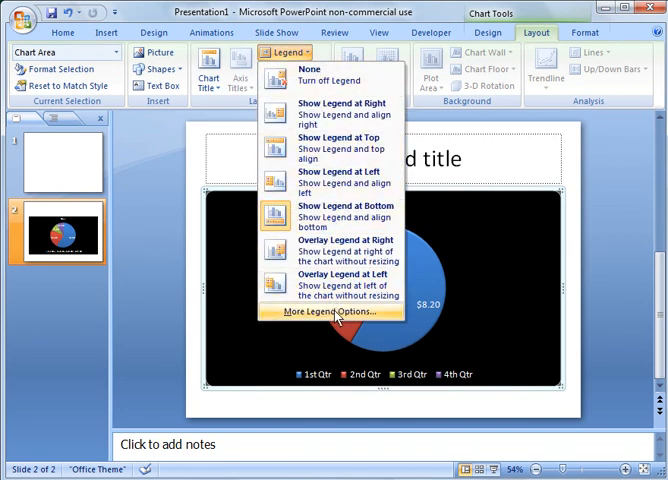
pyautogui.moveTo(340, 284)
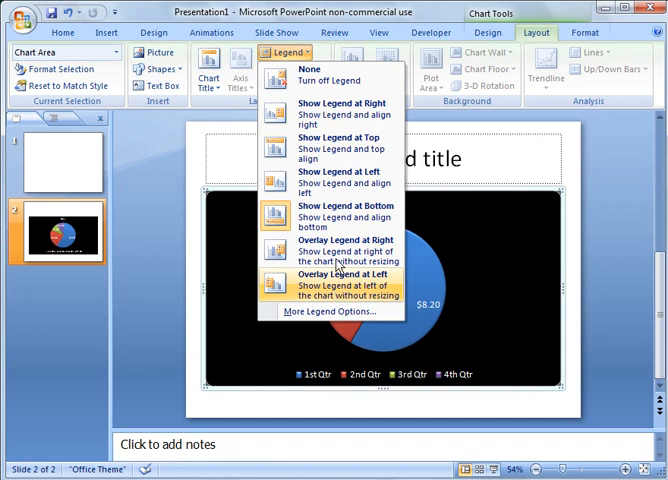
pyautogui.click(346, 108)
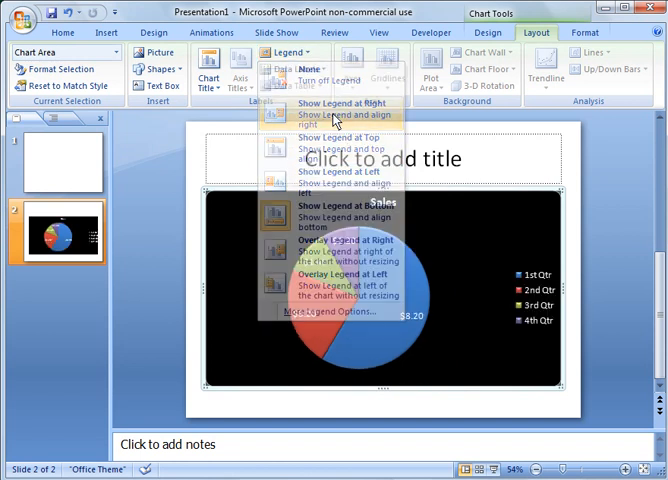
pyautogui.click(340, 114)
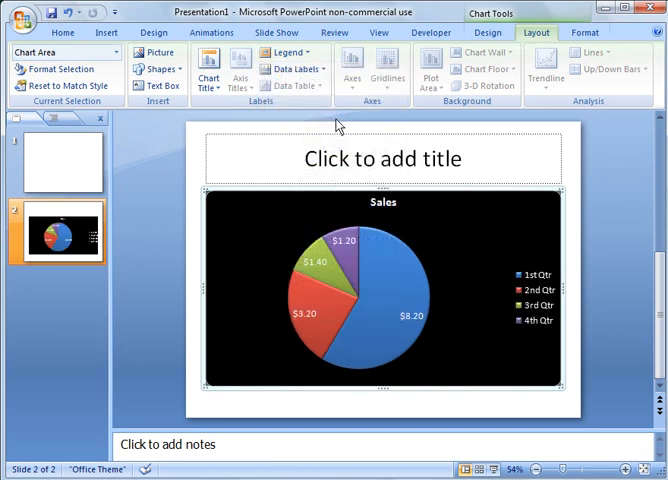
pyautogui.moveTo(526, 292)
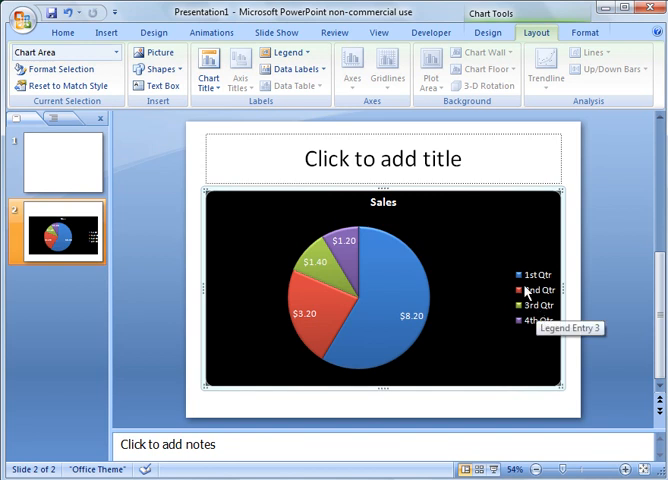
pyautogui.moveTo(422, 196)
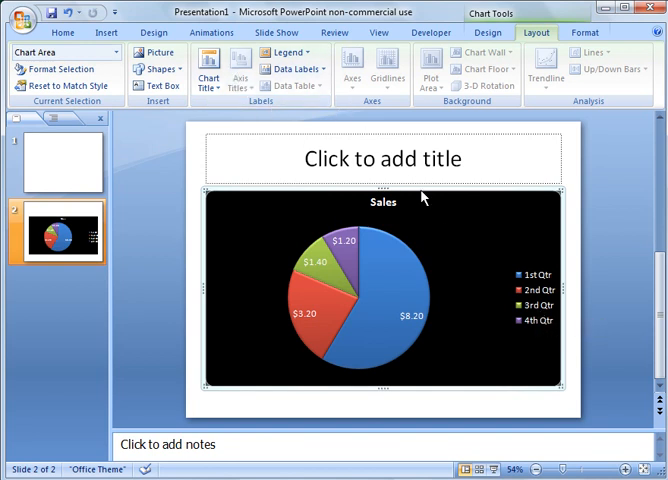
pyautogui.moveTo(292, 68)
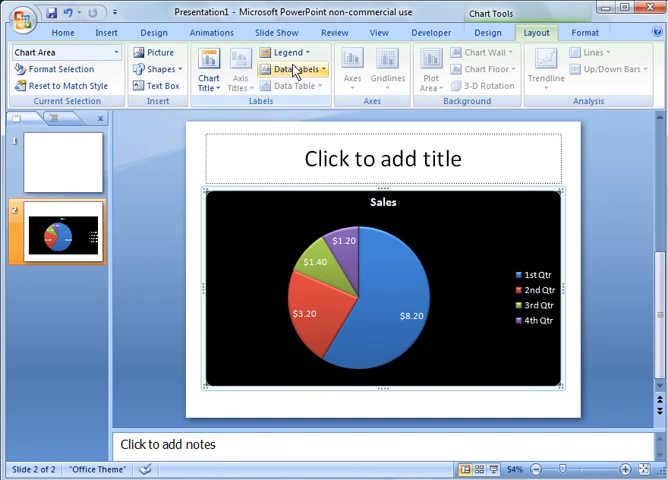
# Remove the Sales chart title, then restore it as a Centered Overlay Title
pyautogui.click(206, 62)
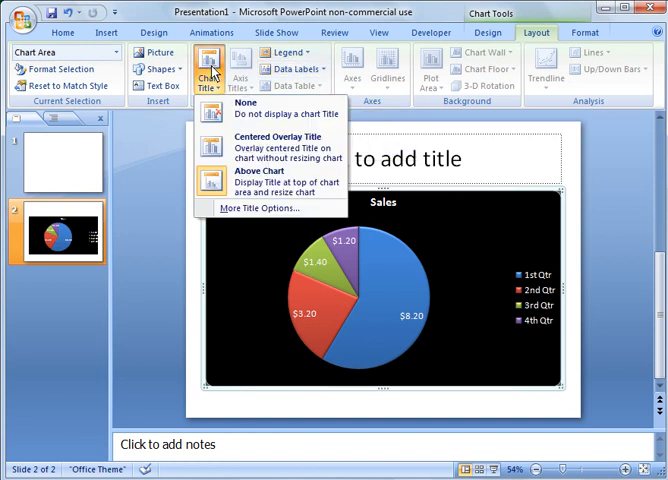
pyautogui.moveTo(250, 108)
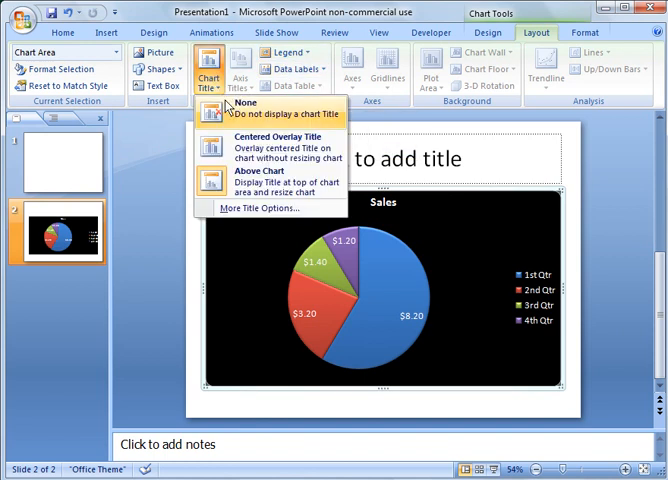
pyautogui.click(232, 112)
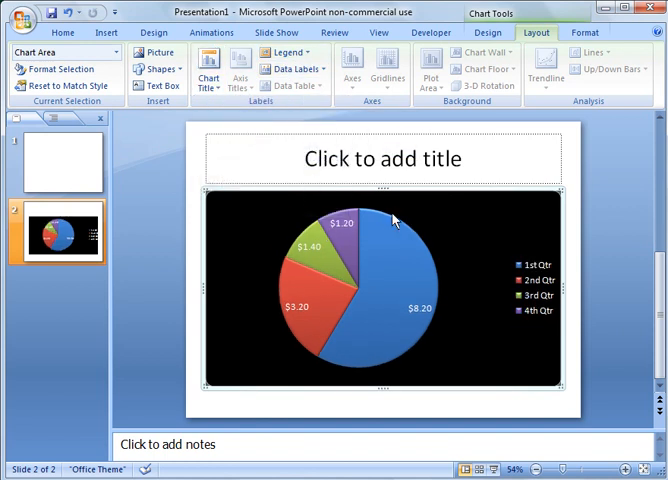
pyautogui.moveTo(304, 204)
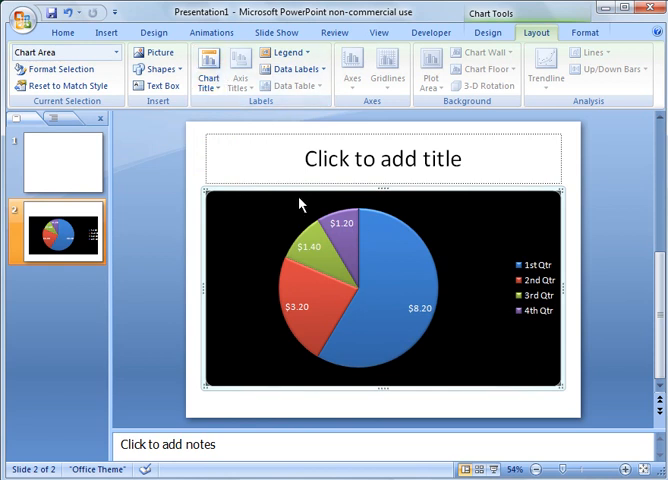
pyautogui.moveTo(352, 152)
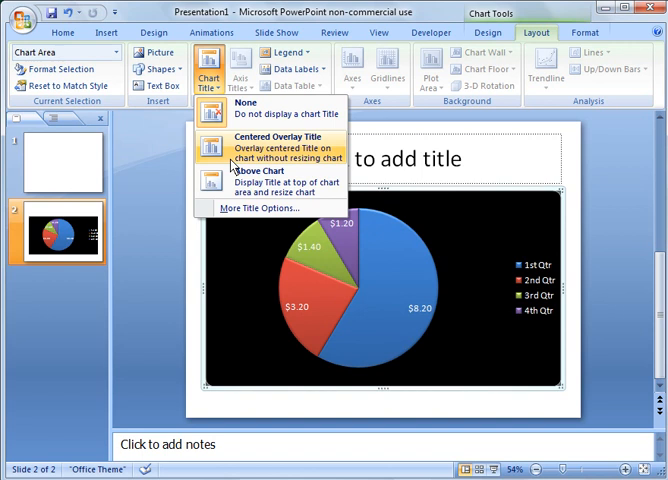
pyautogui.click(270, 146)
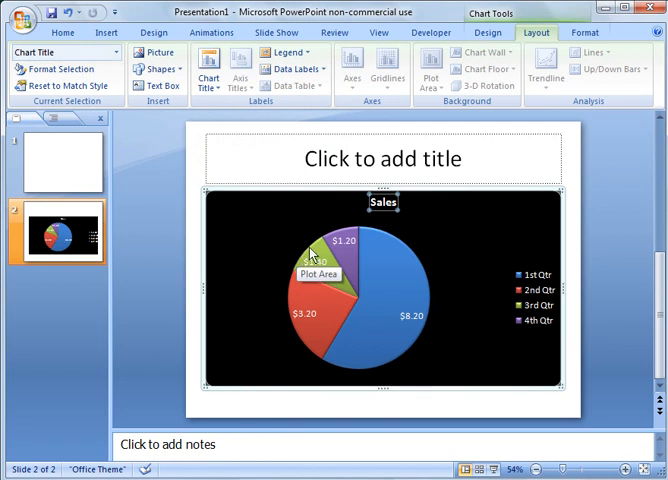
pyautogui.moveTo(450, 244)
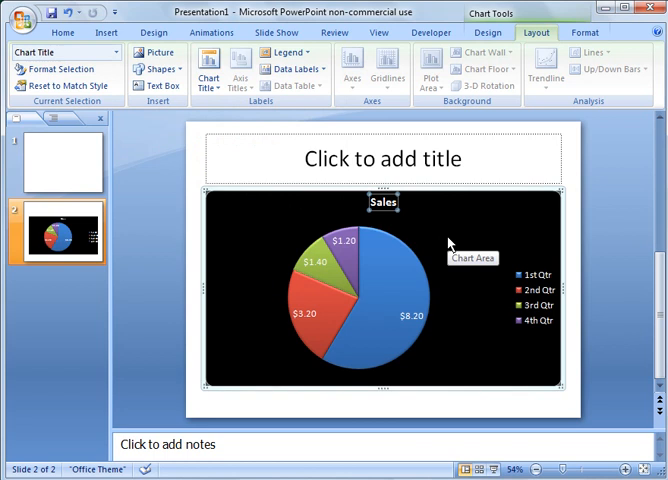
pyautogui.moveTo(362, 234)
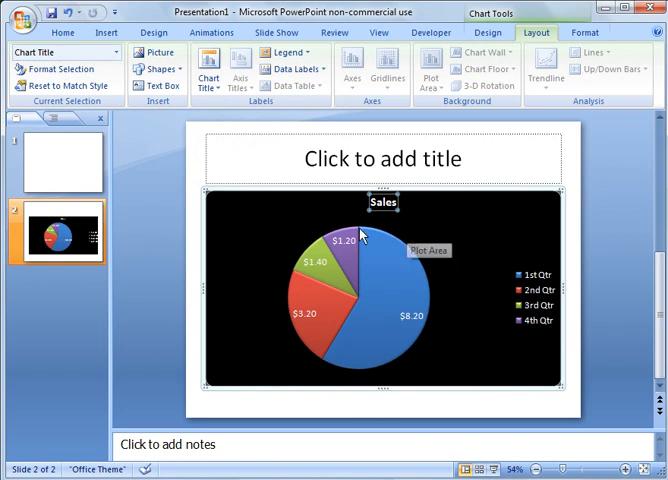
# Add a new slide after the Sales pie chart slide from the thumbnail menu
pyautogui.rightClick(58, 236)
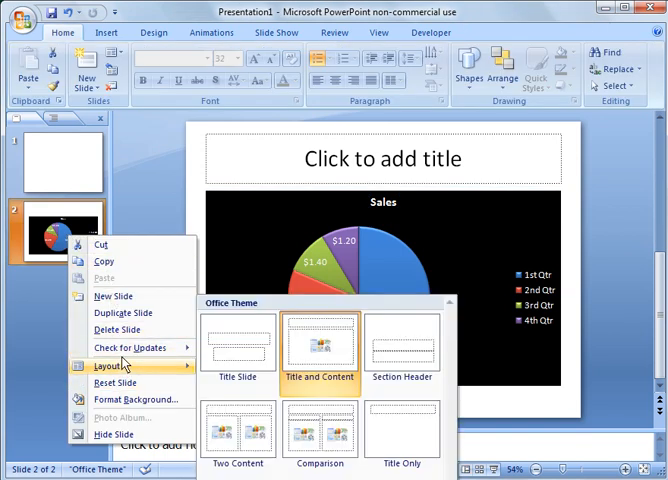
pyautogui.click(320, 344)
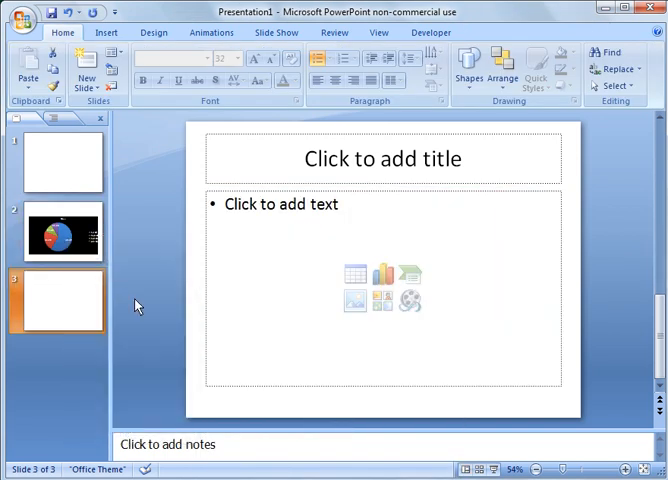
pyautogui.moveTo(356, 196)
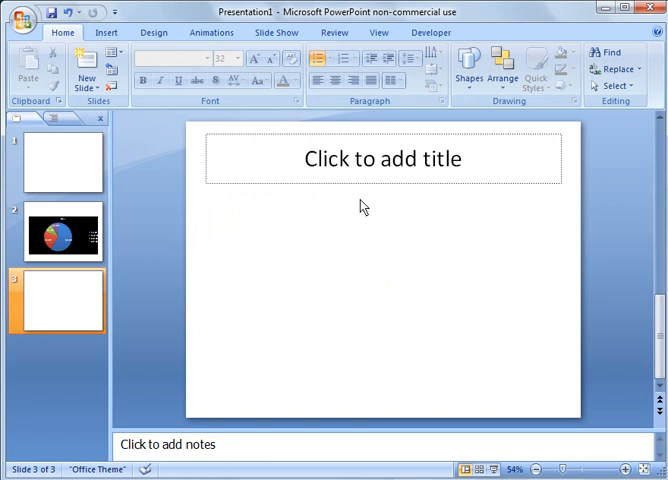
pyautogui.moveTo(360, 244)
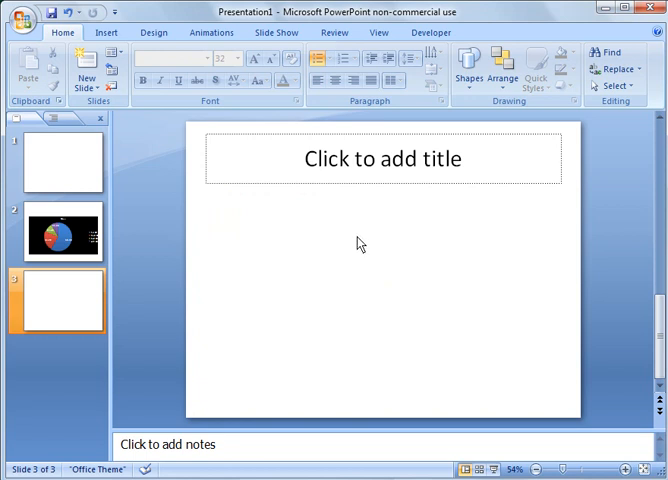
pyautogui.moveTo(362, 250)
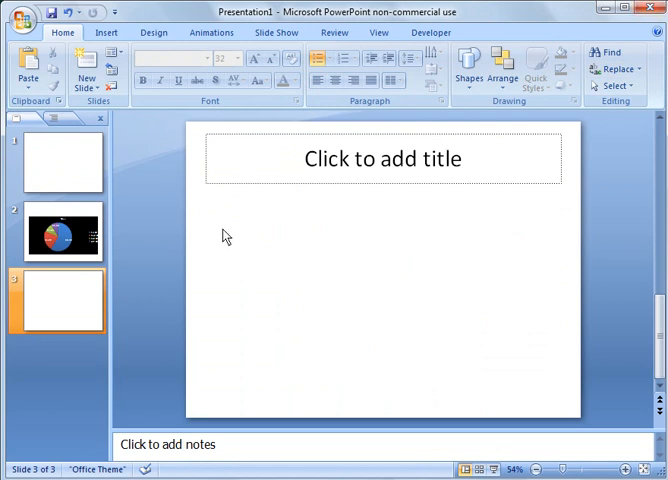
# Paste the copied Excel Gantt chart onto the empty third slide and review its Chart Tools options
pyautogui.rightClick(224, 234)
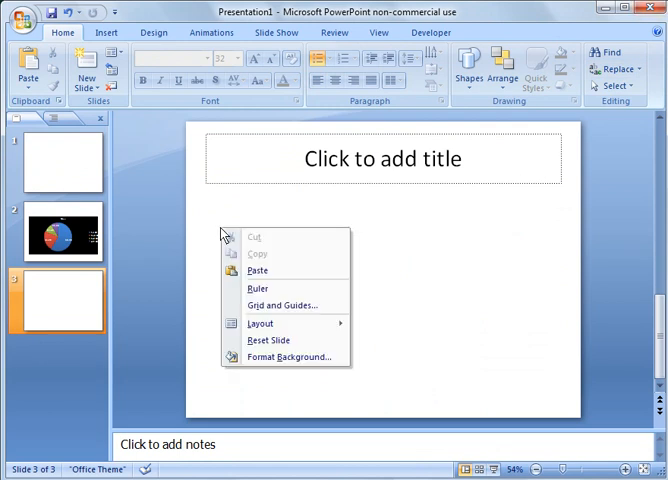
pyautogui.click(256, 270)
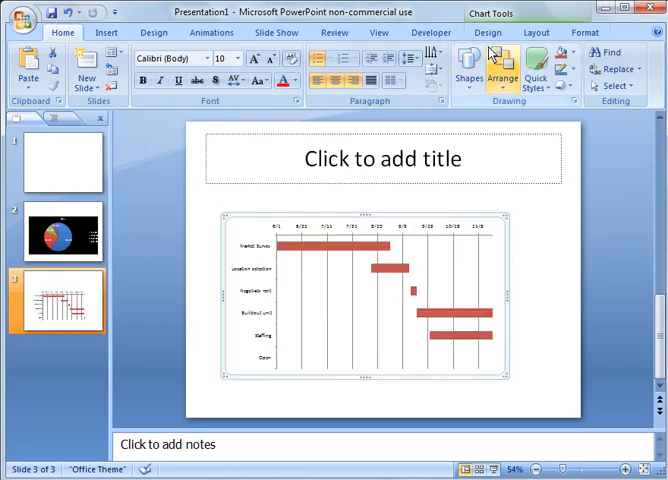
pyautogui.click(488, 32)
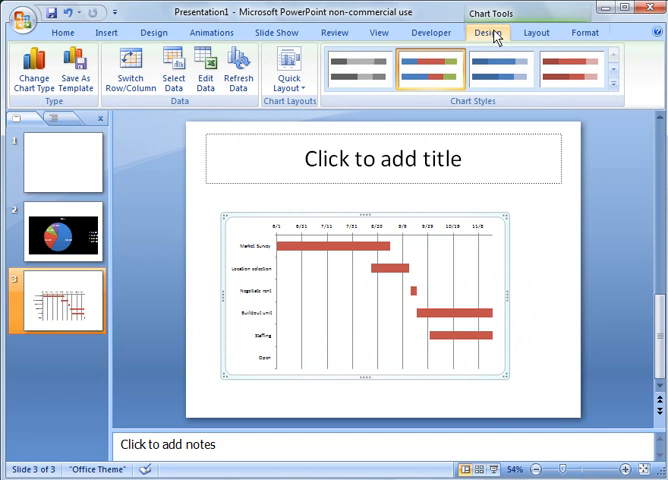
pyautogui.click(536, 32)
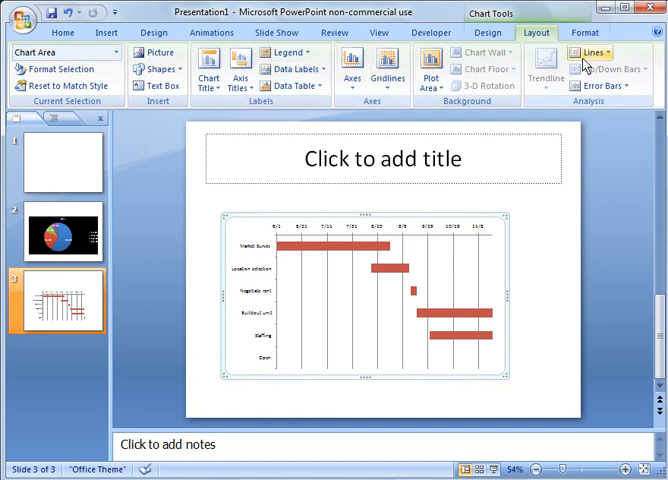
# Apply a dark blue gradient Shape Fill to the Gantt chart and recolour its label text
pyautogui.click(584, 32)
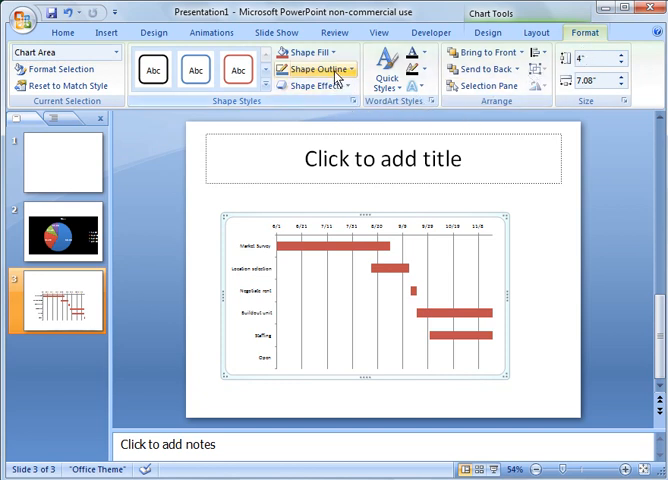
pyautogui.click(304, 54)
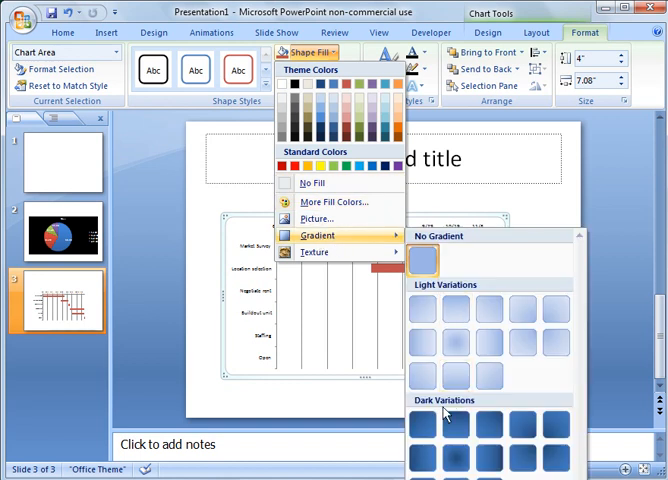
pyautogui.click(444, 420)
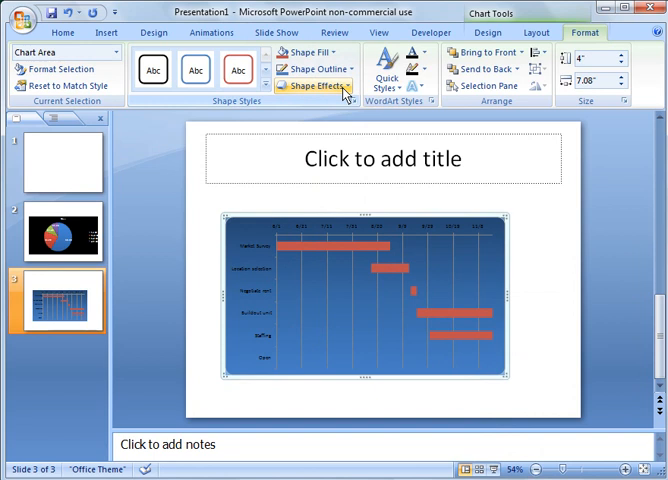
pyautogui.moveTo(330, 88)
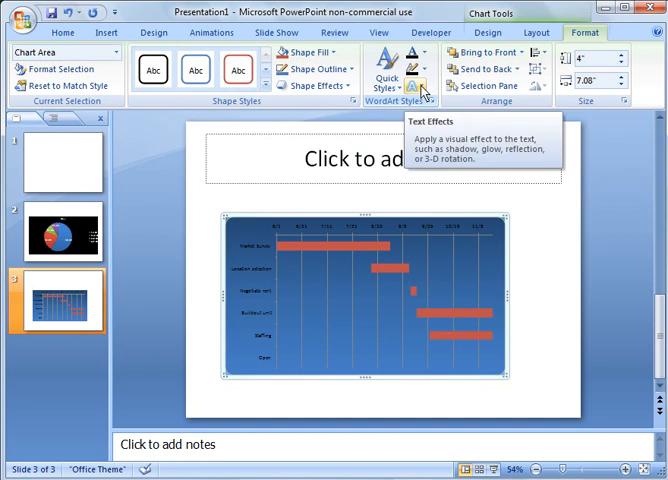
pyautogui.click(420, 80)
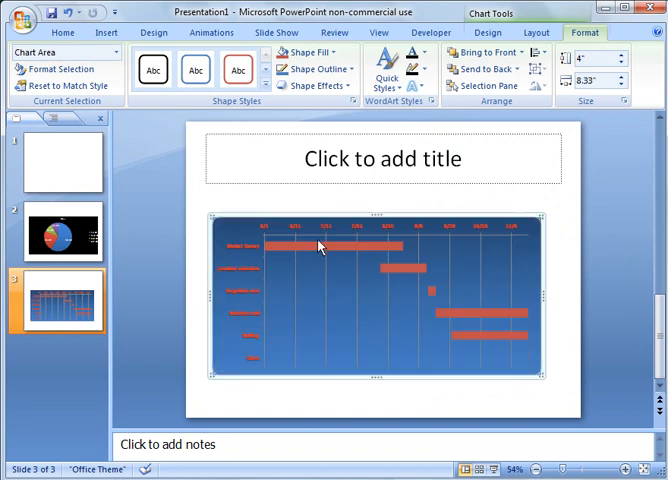
pyautogui.moveTo(340, 198)
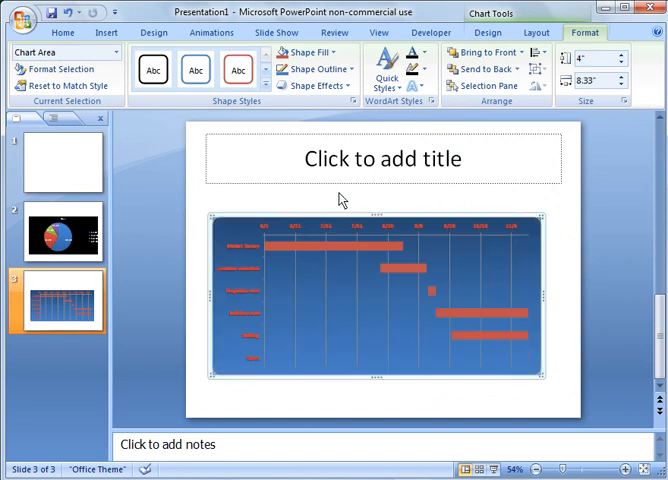